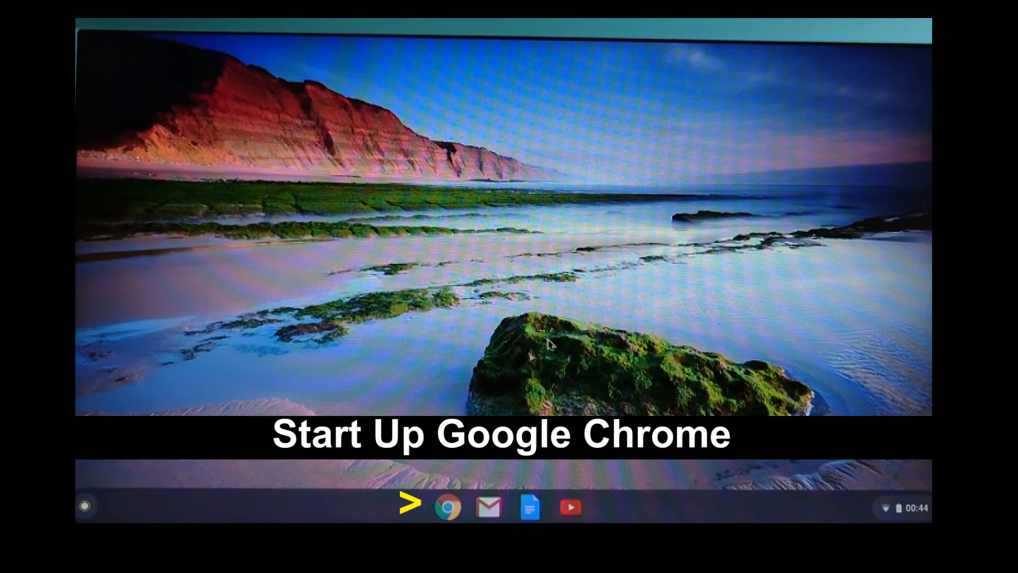
- Launch Google Chrome from the shelf onto a new tab
left_click(448, 507)
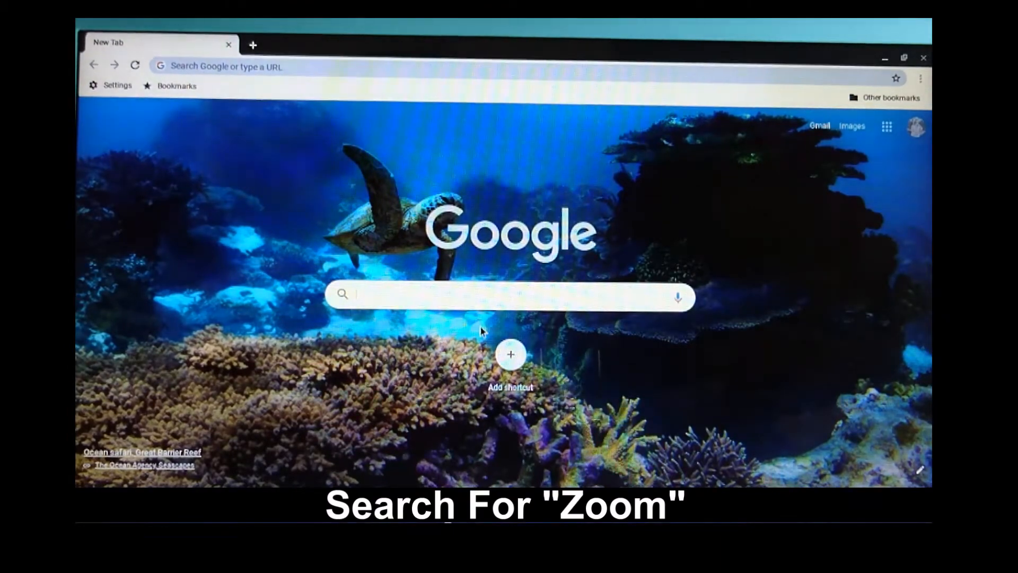
- Search Google for 'zoom app' and reach the Zoom Chrome Web Store listing via the Download Center
type("zoom app")
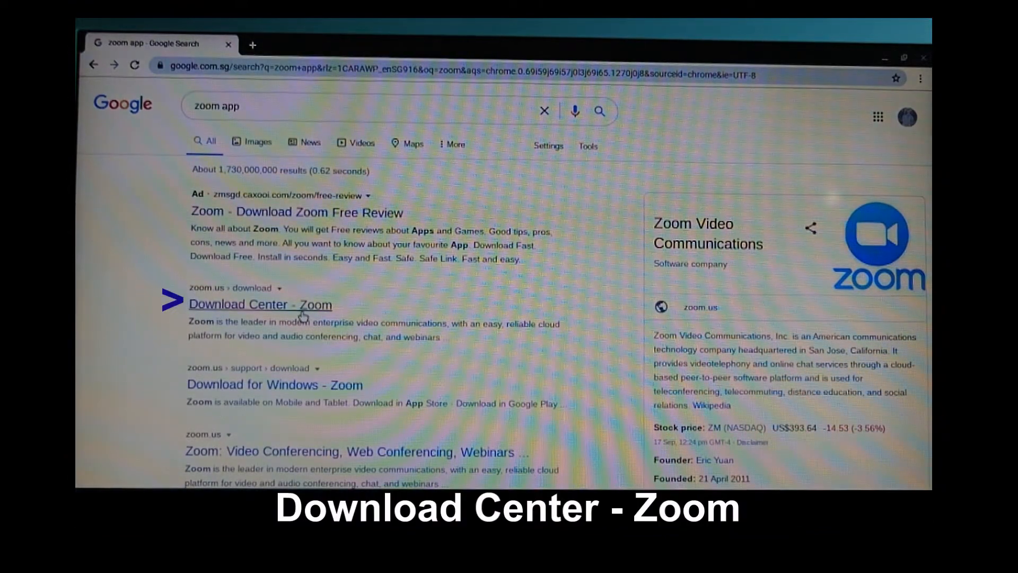
left_click(260, 304)
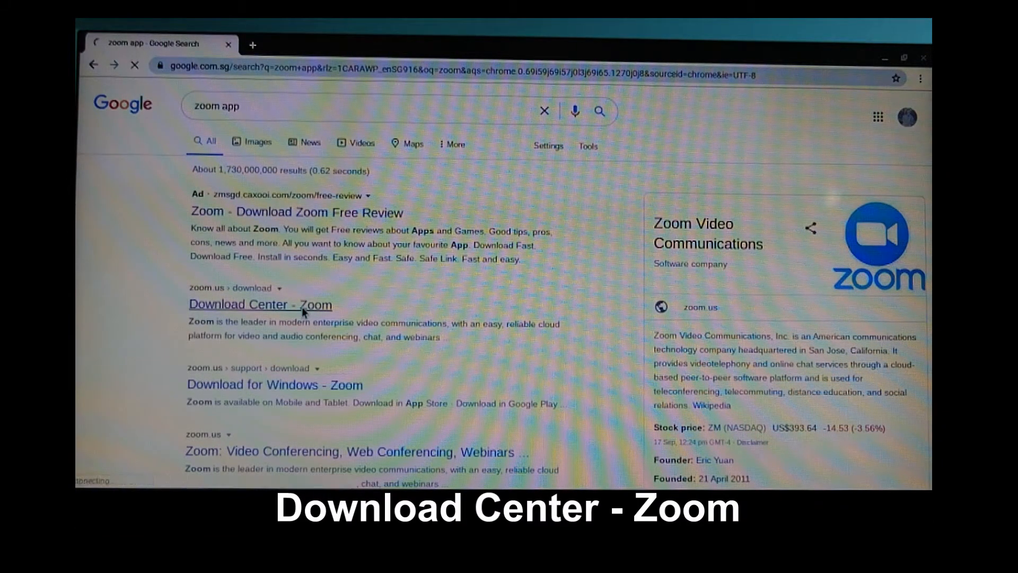
left_click(260, 305)
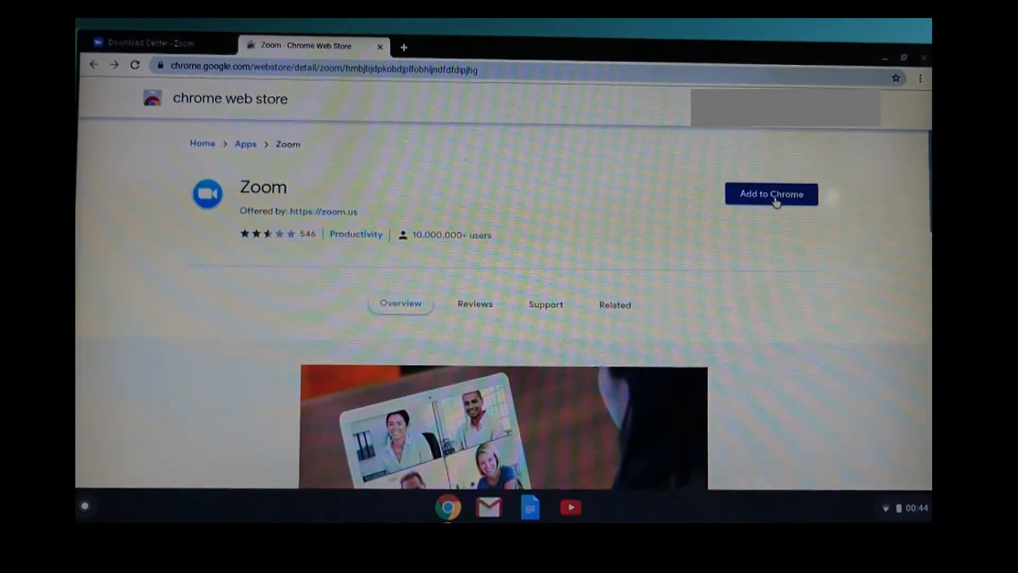
- Add the Zoom app to Chrome and confirm the installation
left_click(771, 193)
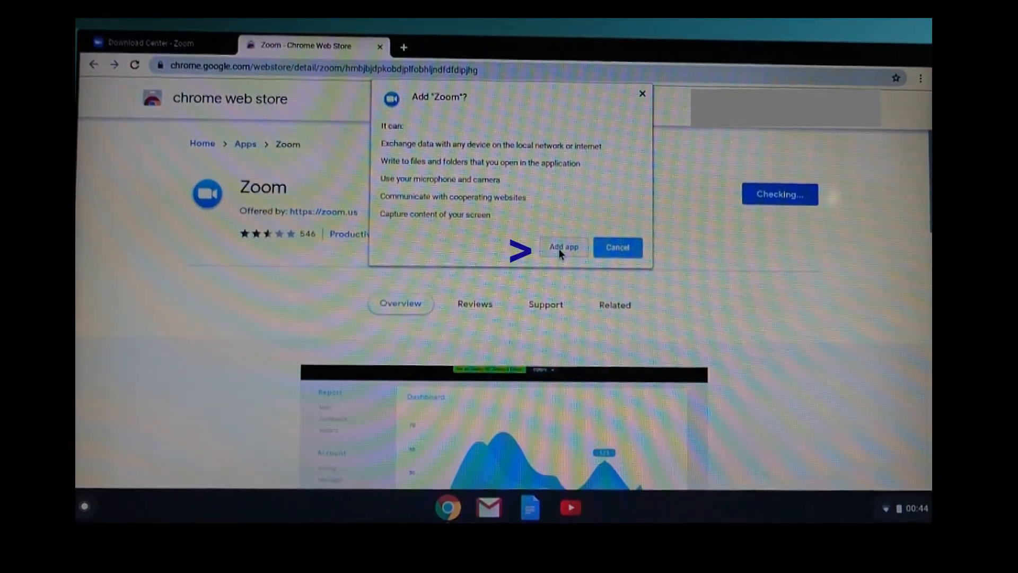
left_click(563, 247)
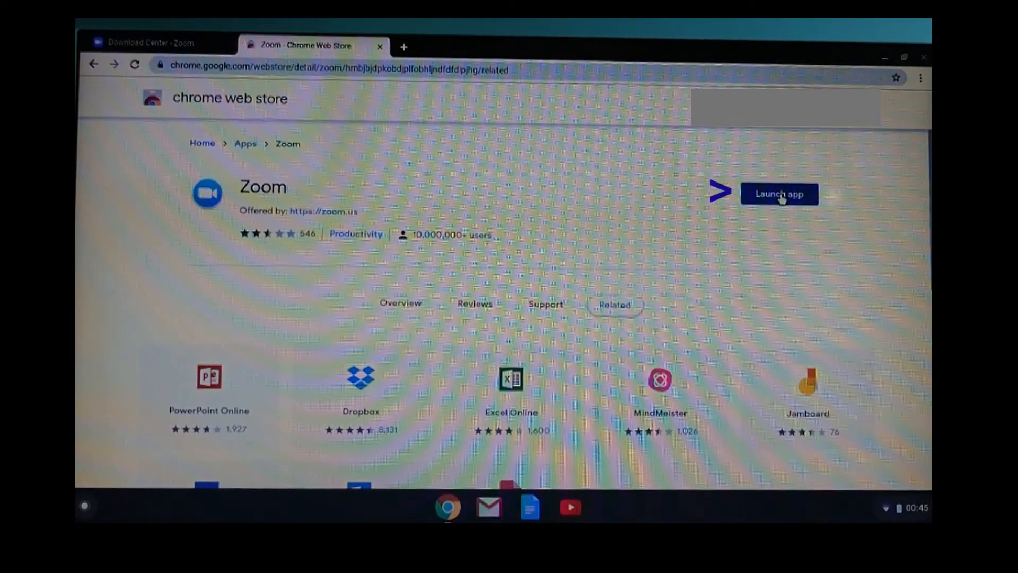
- Launch Zoom, visit the Meeting ID and Screen Name fields, then the Sign In page
left_click(778, 193)
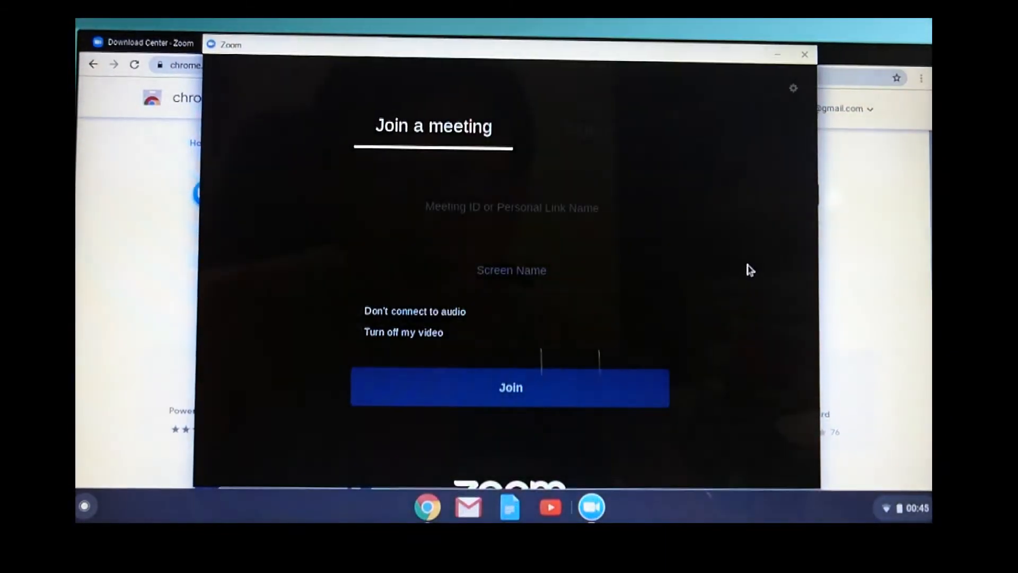
left_click(510, 207)
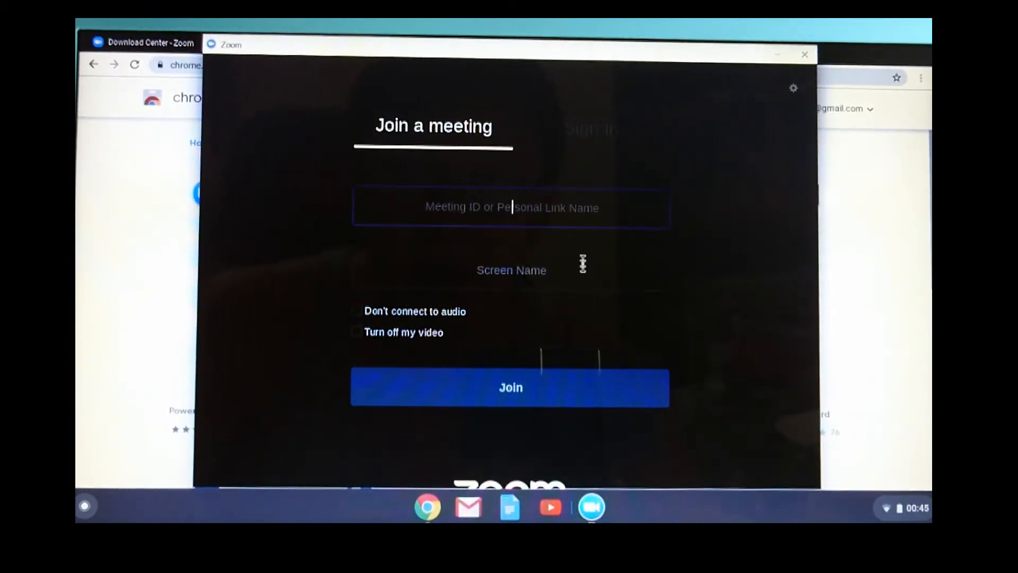
left_click(510, 271)
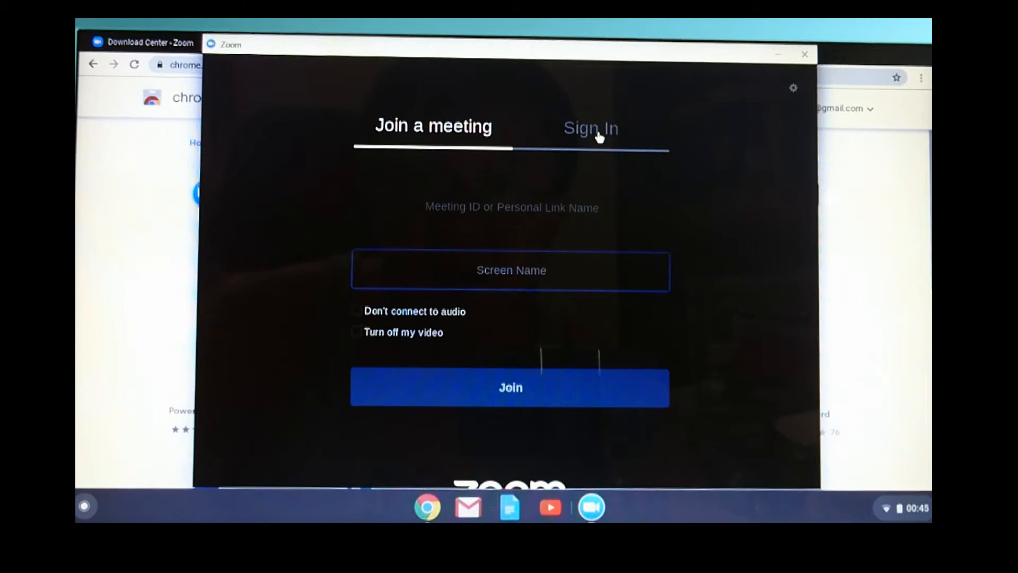
left_click(589, 129)
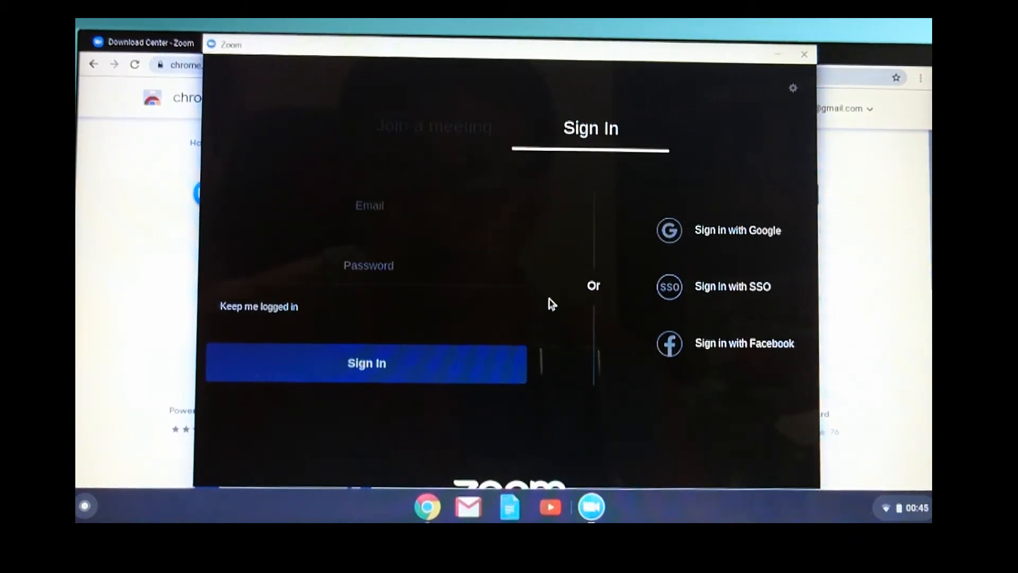
mouse_move(854, 215)
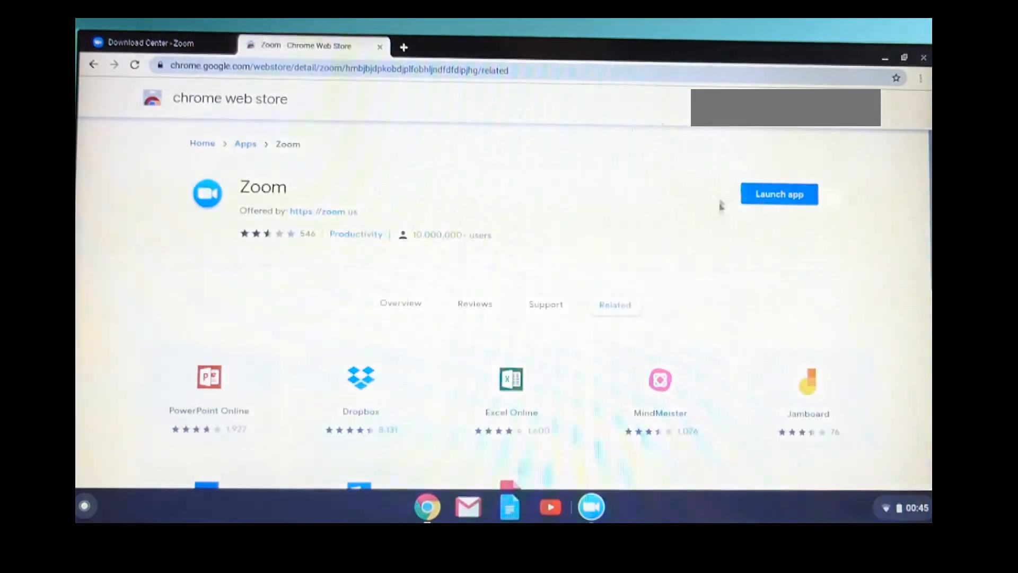
- Return to the Download Center tab, then bring the Zoom app window back
left_click(156, 44)
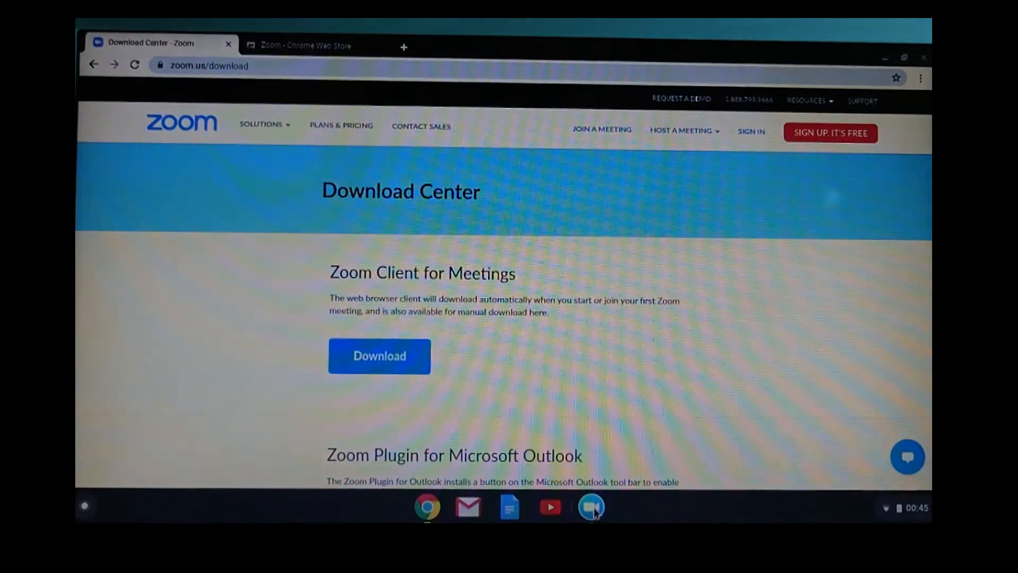
left_click(590, 507)
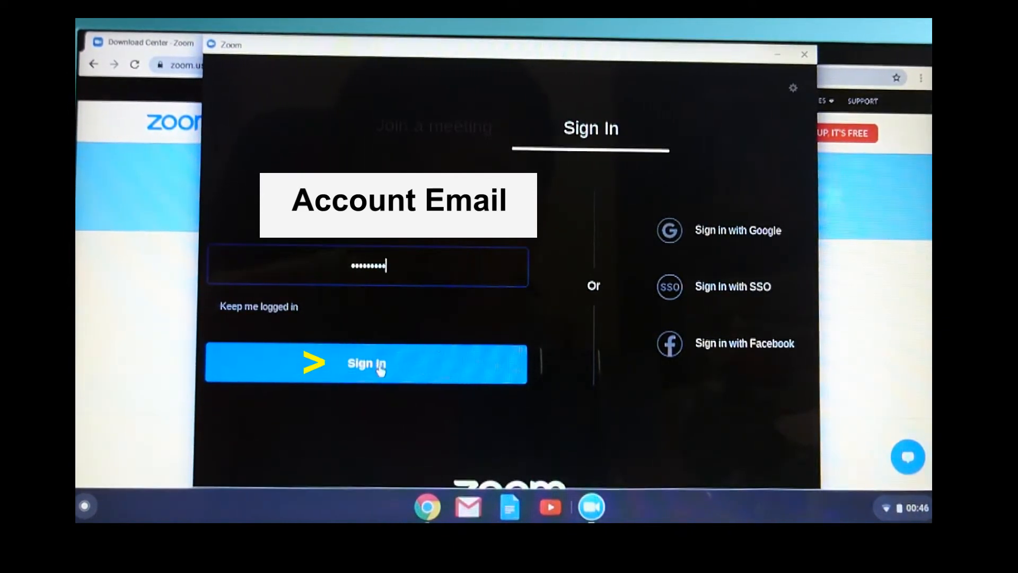
- Sign in to the Zoom account with the entered email and password
left_click(366, 362)
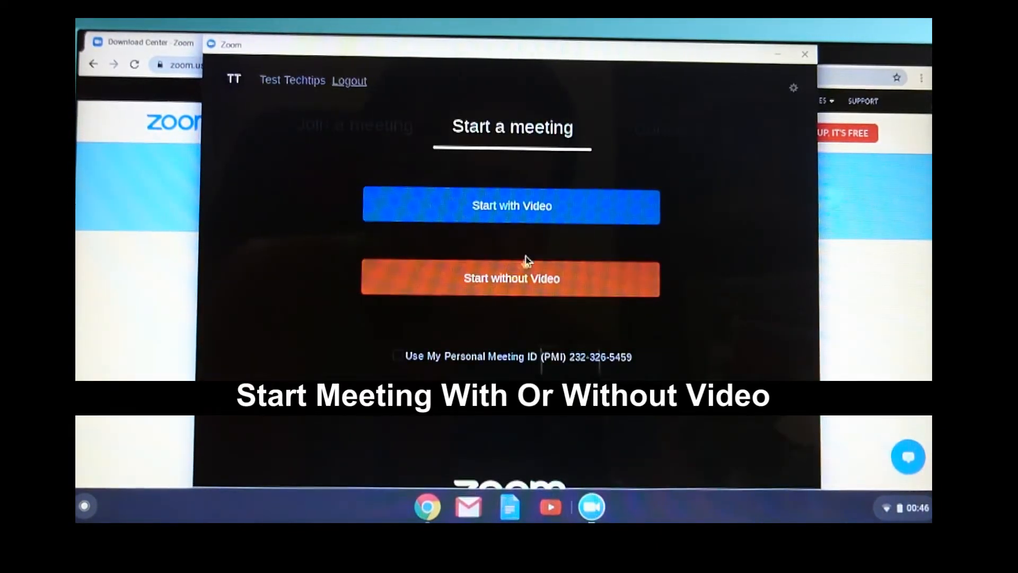
mouse_move(567, 299)
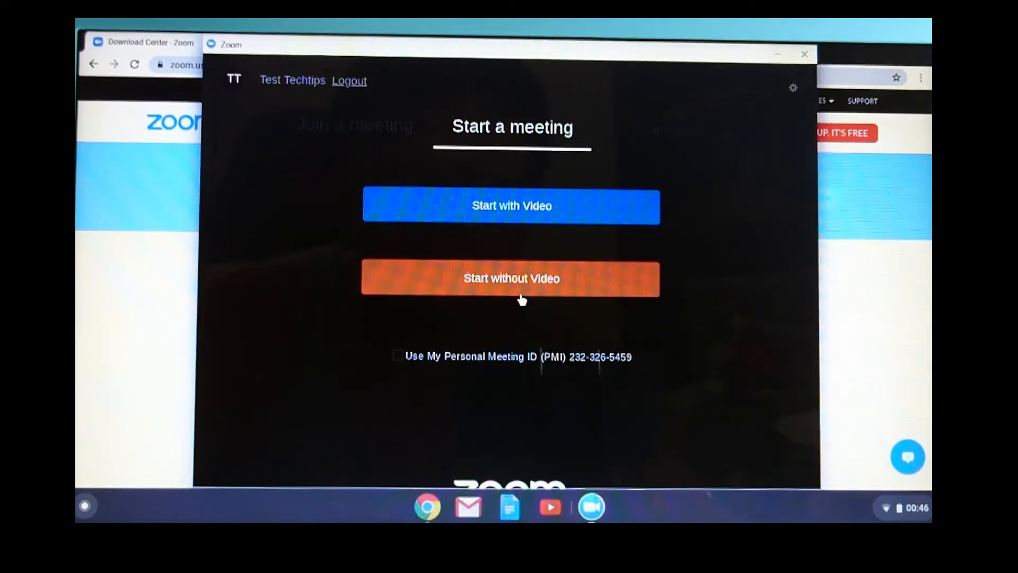
- Start a Zoom meeting using 'Start without Video'
left_click(512, 278)
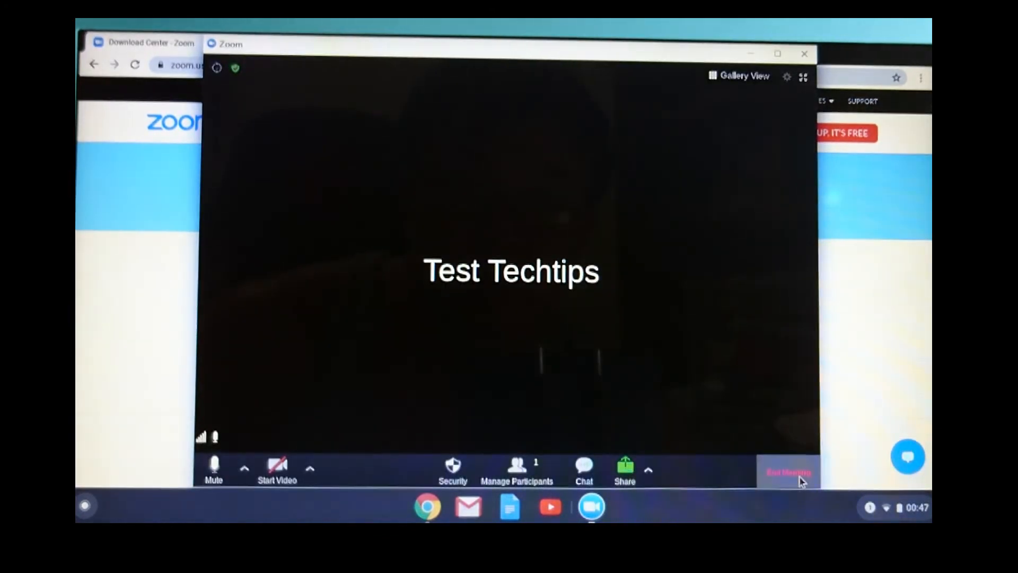
- End the meeting for all participants and close the Zoom window
left_click(788, 472)
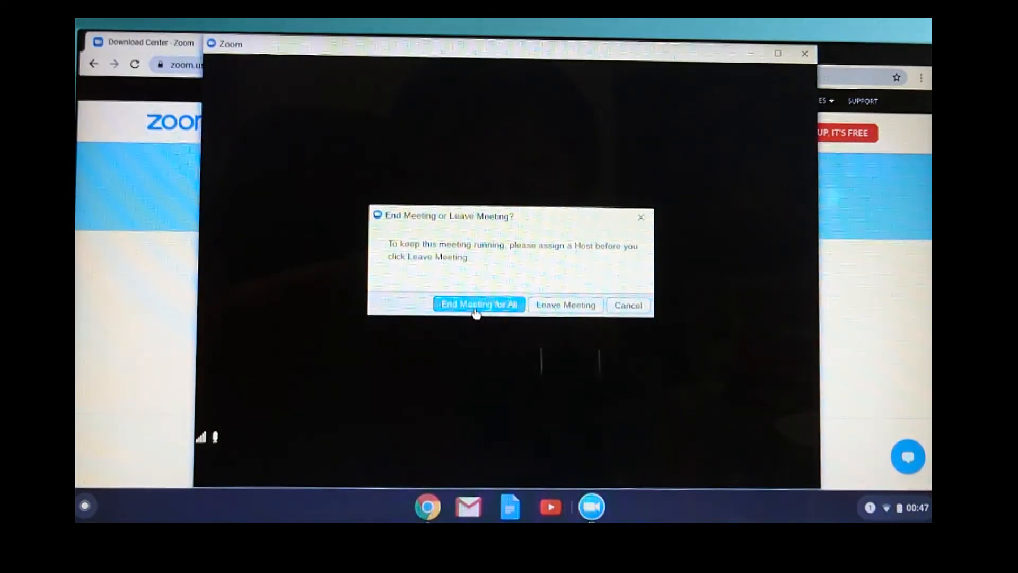
left_click(479, 305)
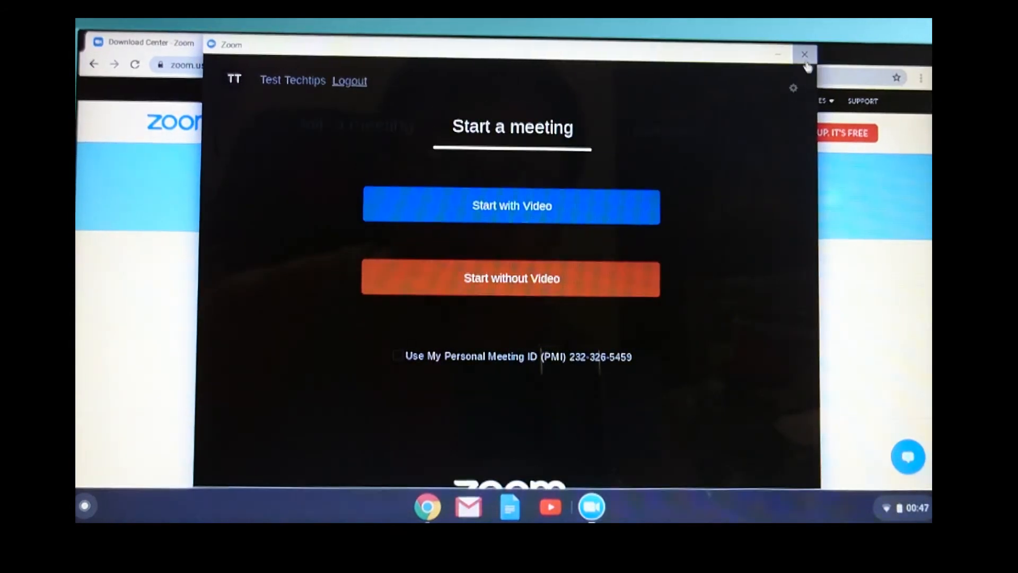
left_click(804, 54)
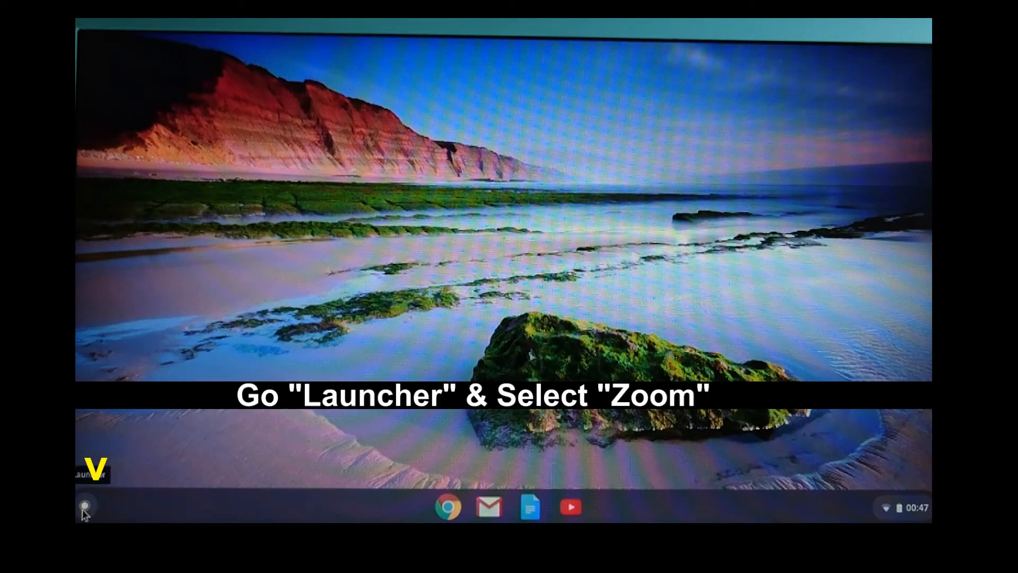
- Bring up the Chrome OS Launcher listing Zoom among suggested apps
left_click(85, 505)
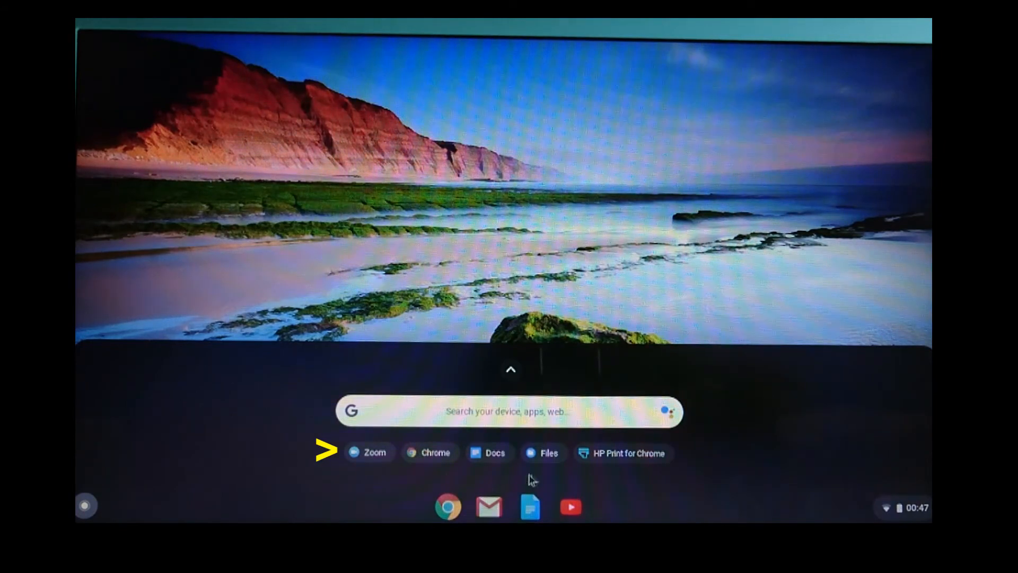